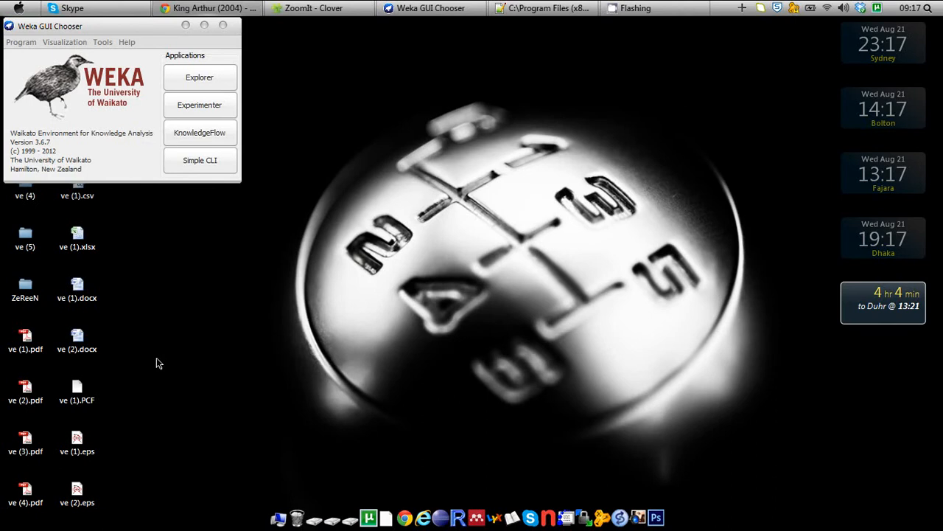
mouse_move(770, 246)
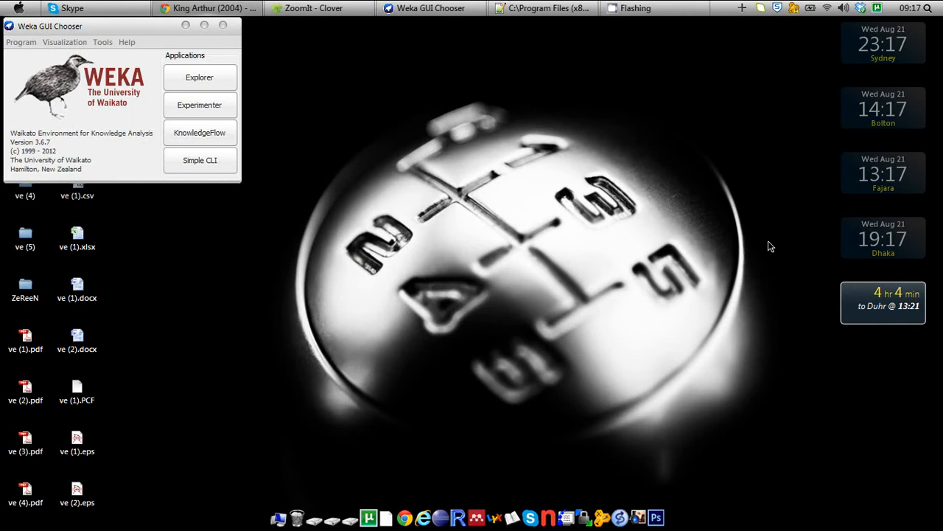
mouse_move(586, 55)
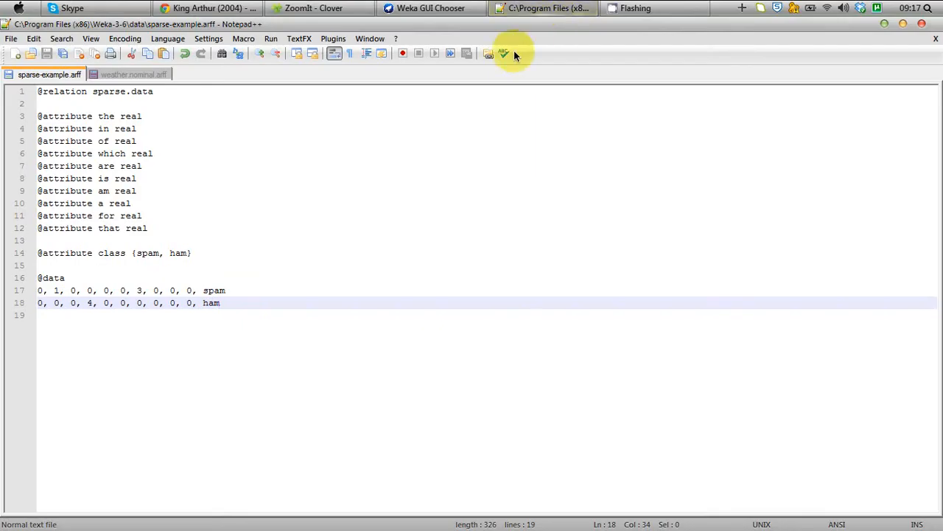
mouse_move(320, 219)
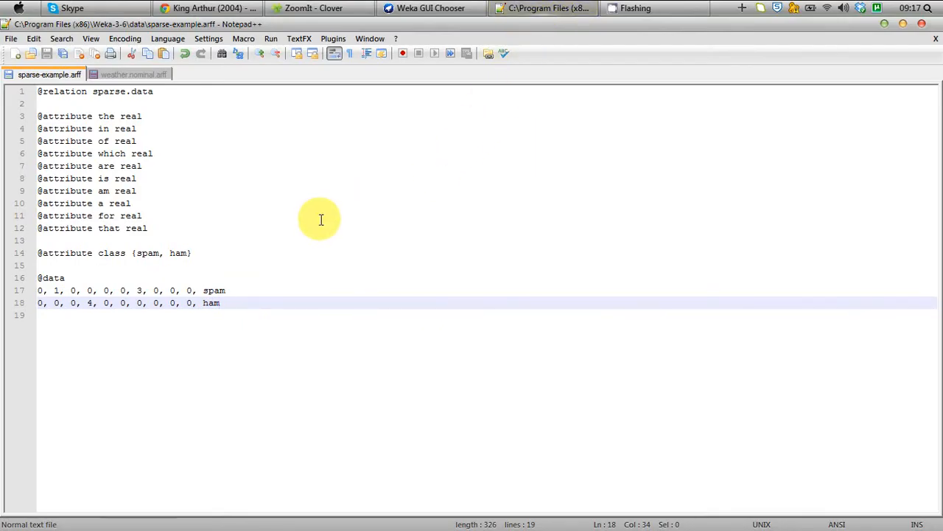
mouse_move(140, 109)
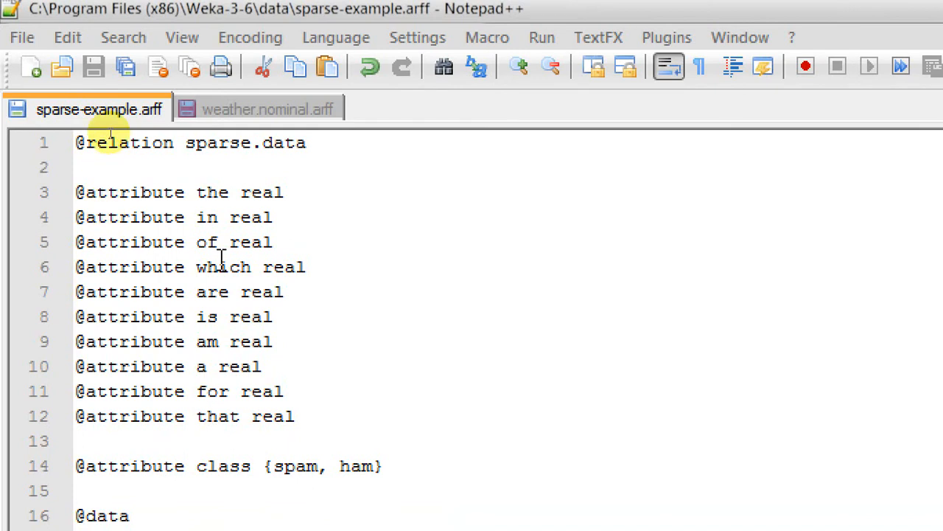
scroll("down", 3)
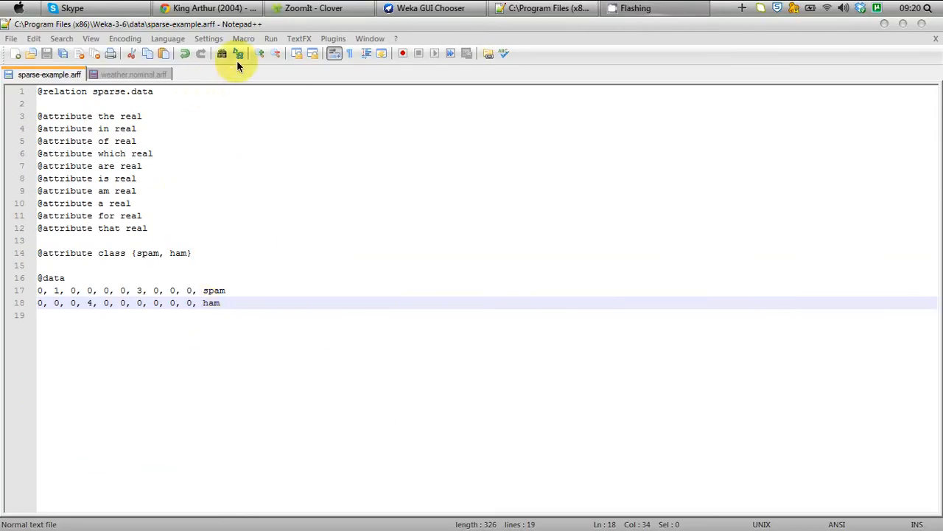
Launch Weka Explorer and load sparse-example.arff from C:\Program Files (x86)\Weka-3-6\data
left_click(430, 8)
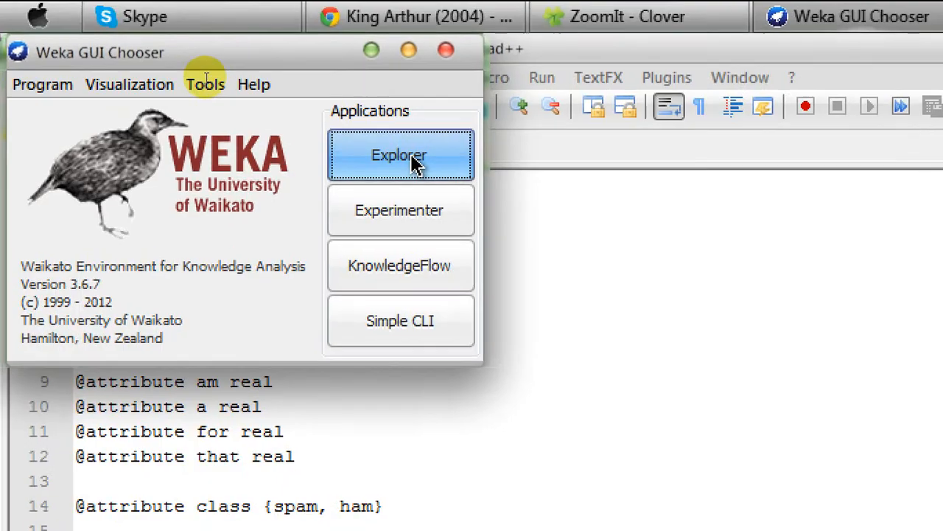
left_click(399, 155)
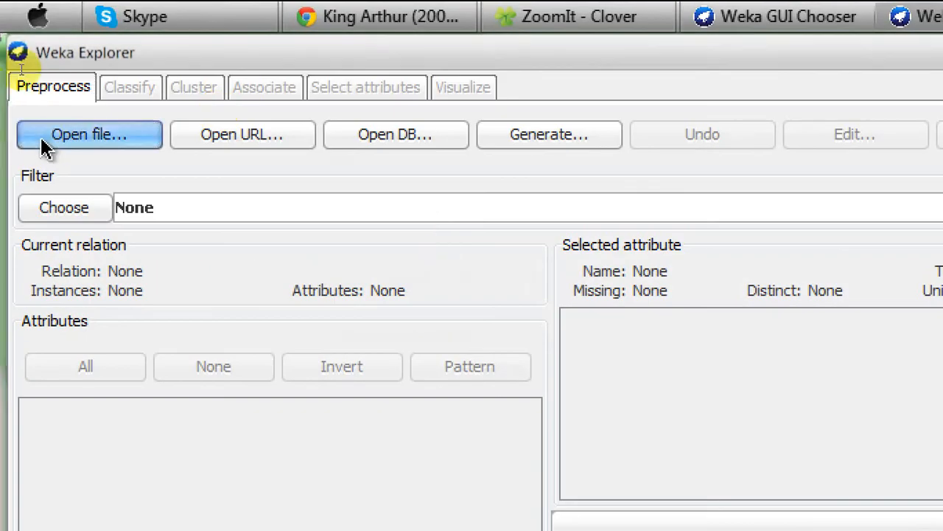
left_click(89, 134)
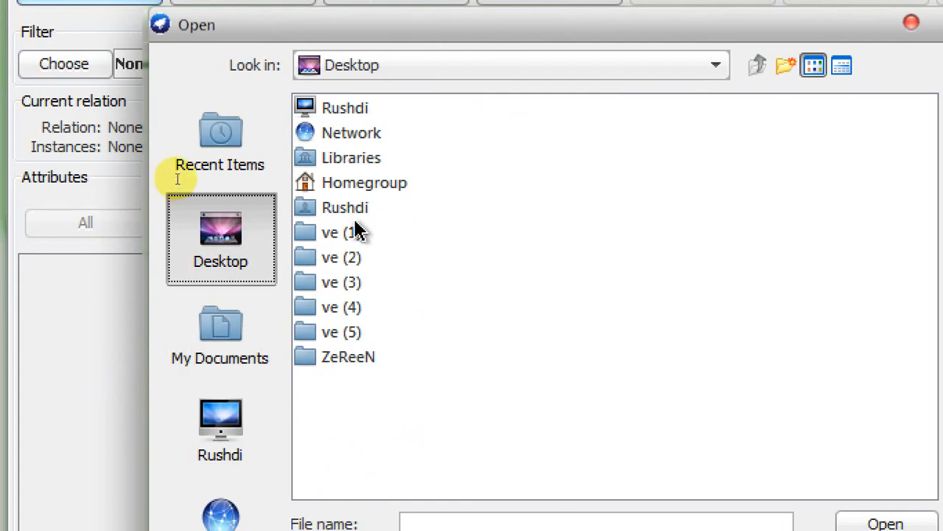
left_click(345, 108)
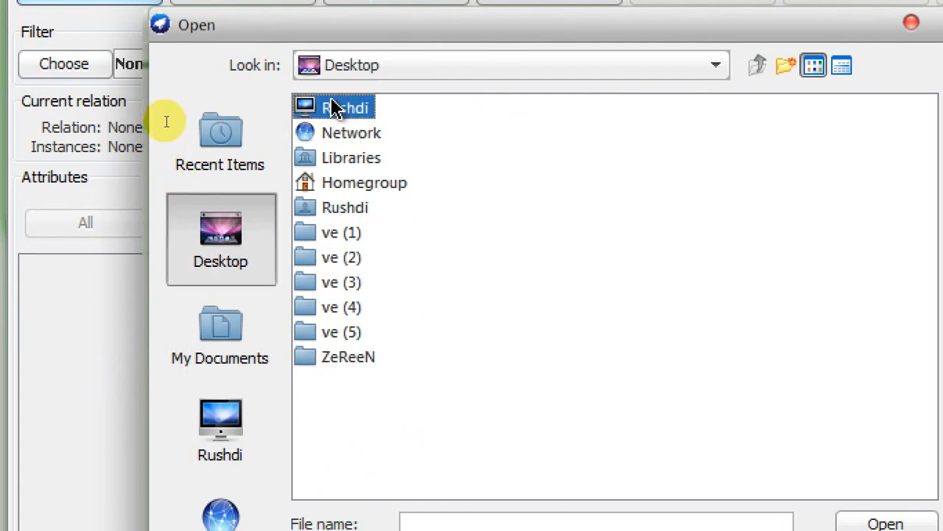
double_click(345, 106)
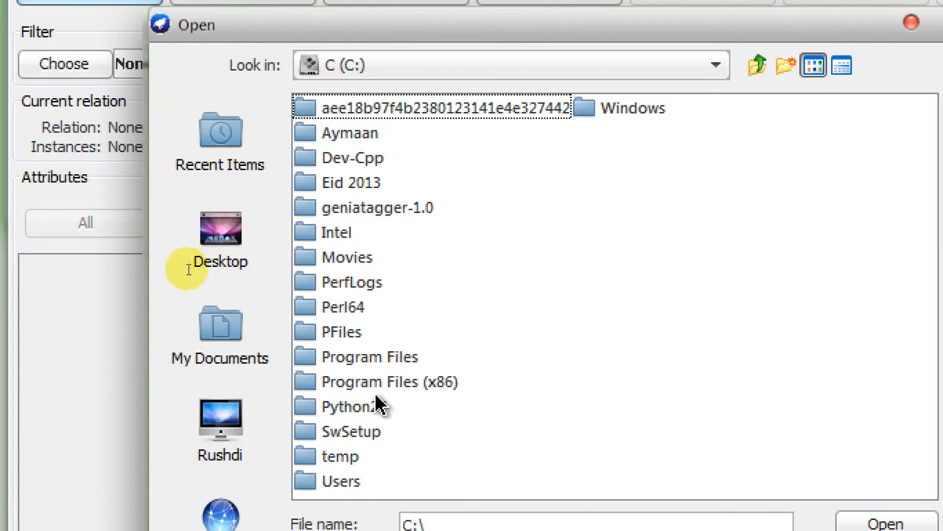
double_click(389, 381)
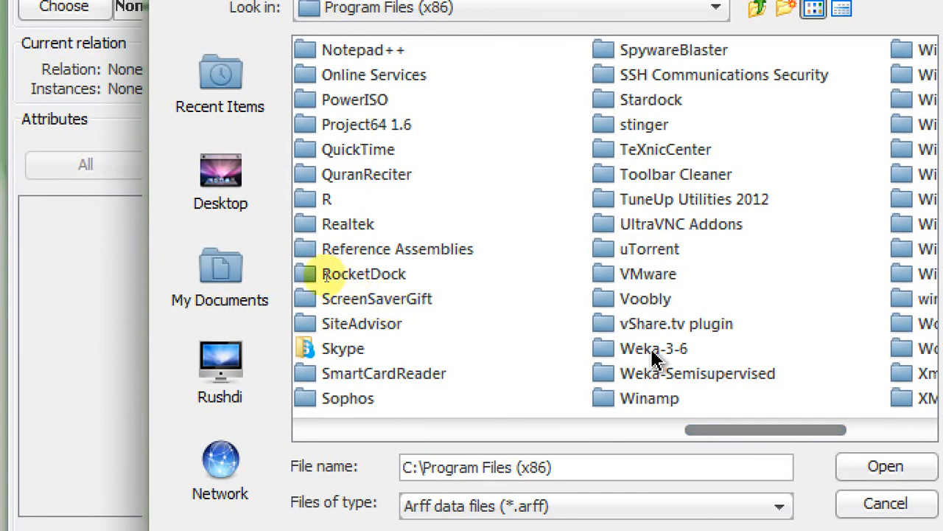
double_click(653, 348)
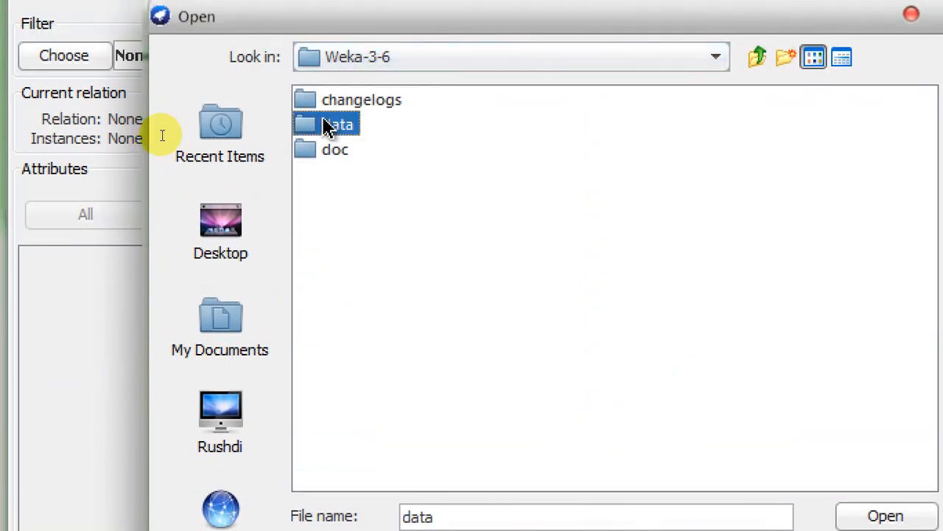
double_click(335, 124)
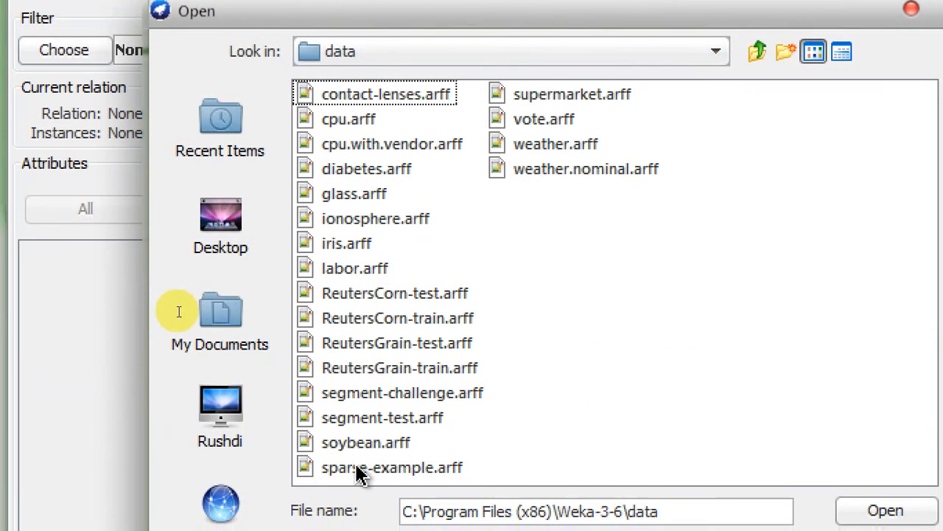
double_click(391, 466)
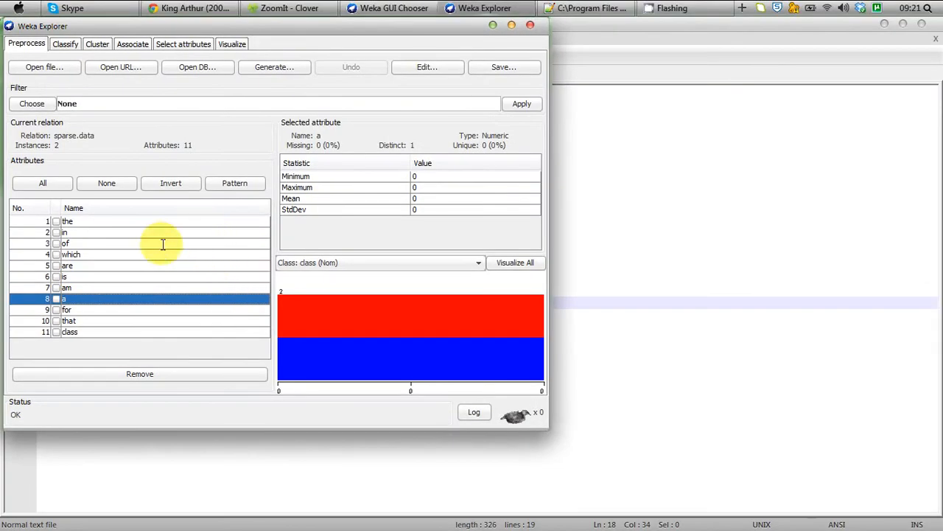
mouse_move(167, 280)
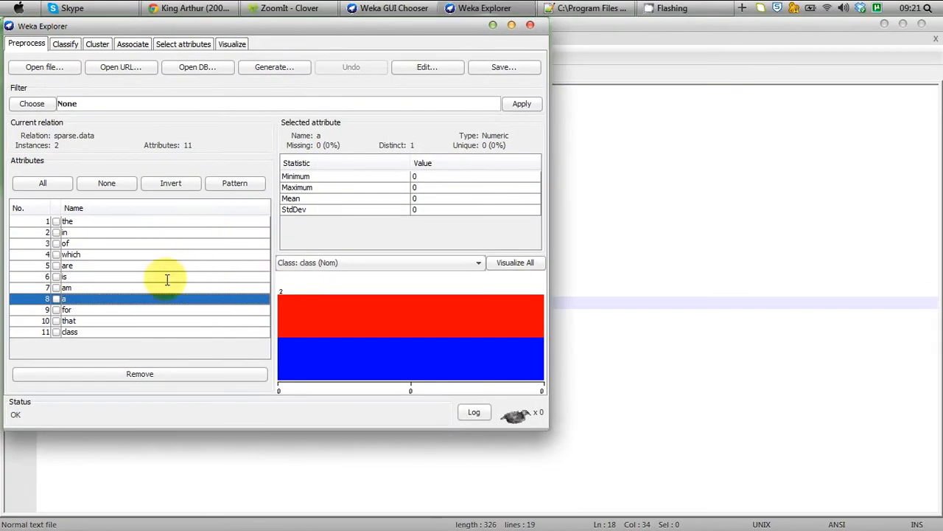
left_click(582, 8)
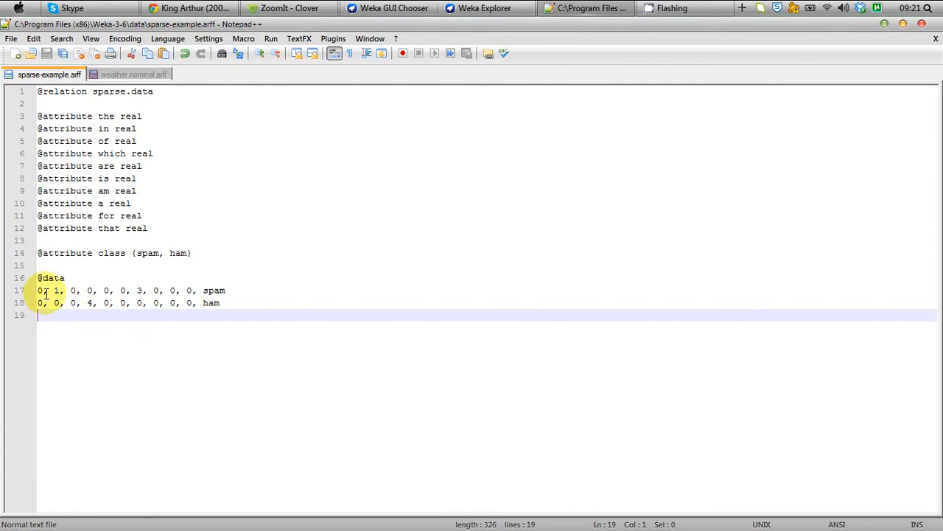
mouse_move(138, 290)
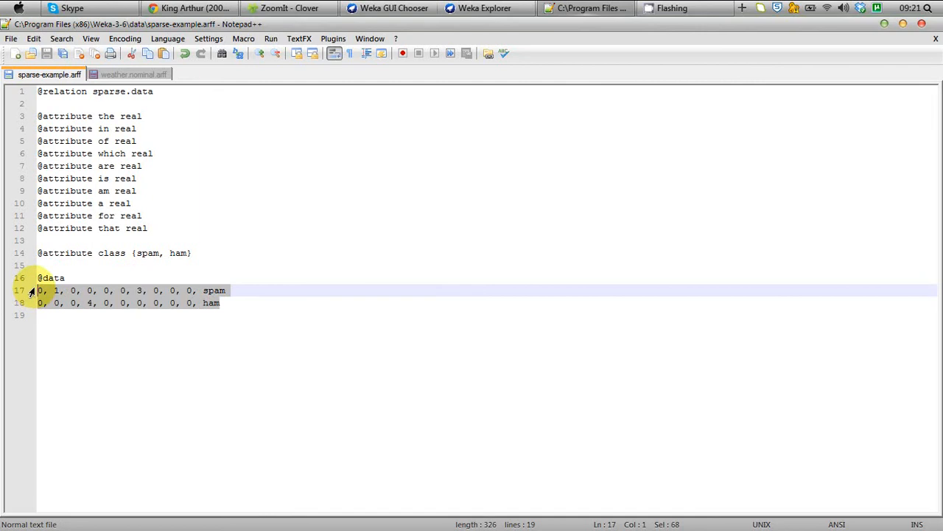
mouse_move(387, 131)
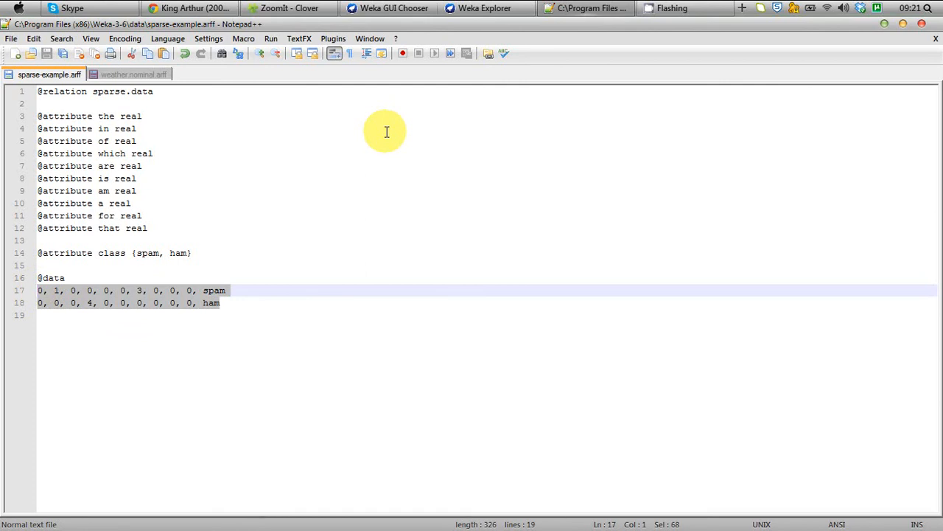
mouse_move(125, 273)
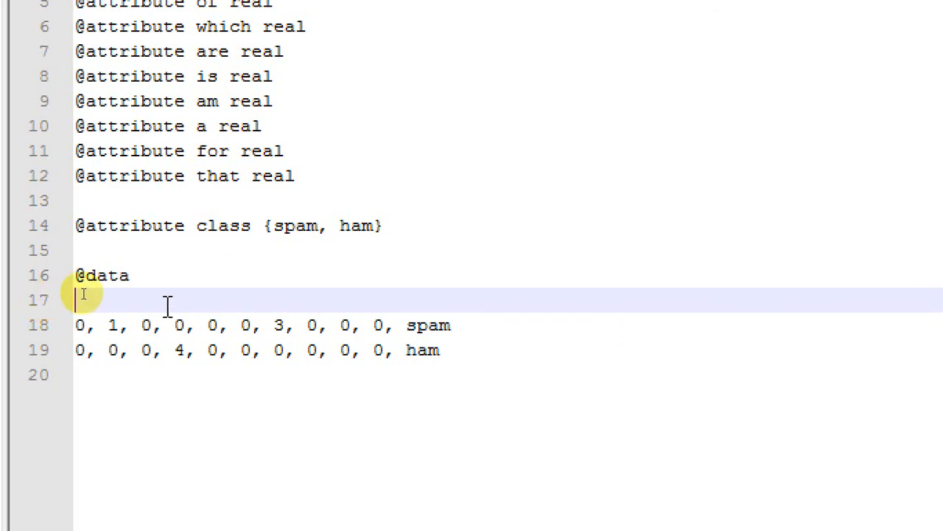
Type the sparse row '1 1, 6 3, 10 spam' on a new line above the dense rows
type("1")
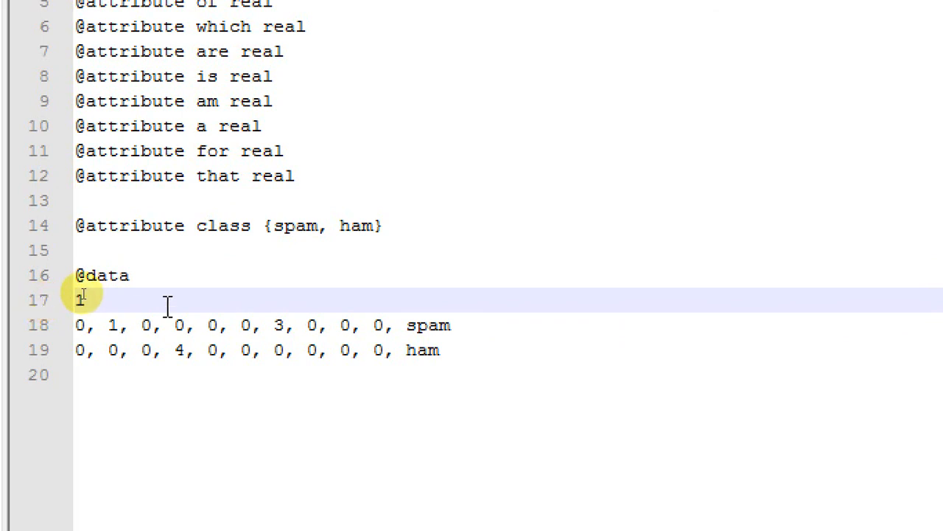
type("1")
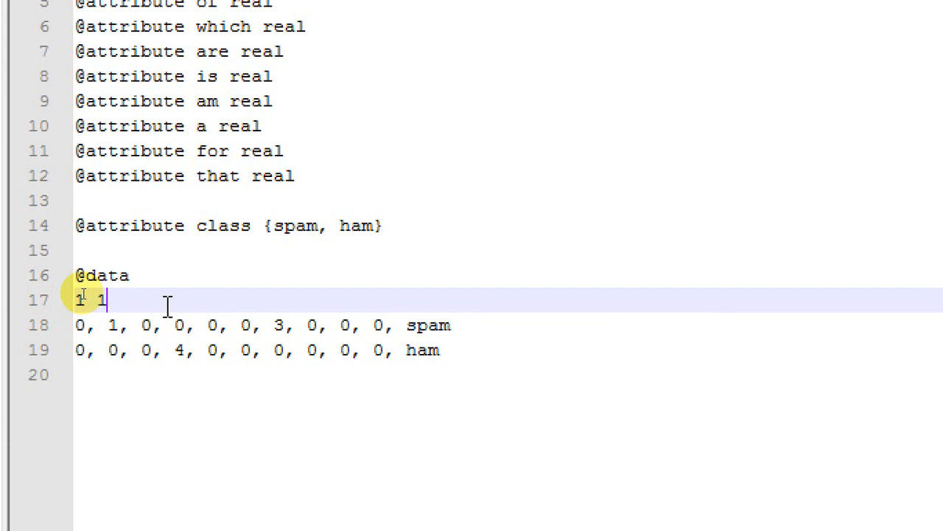
type(",")
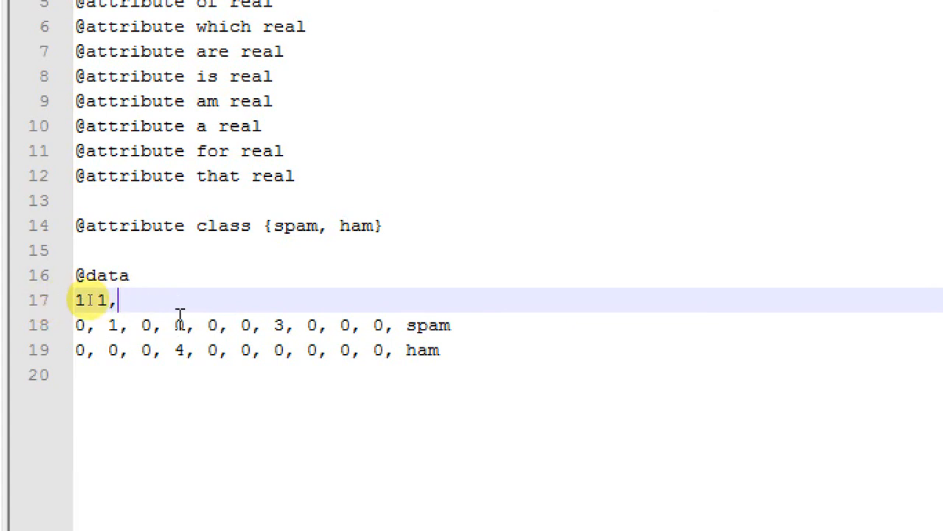
type("6")
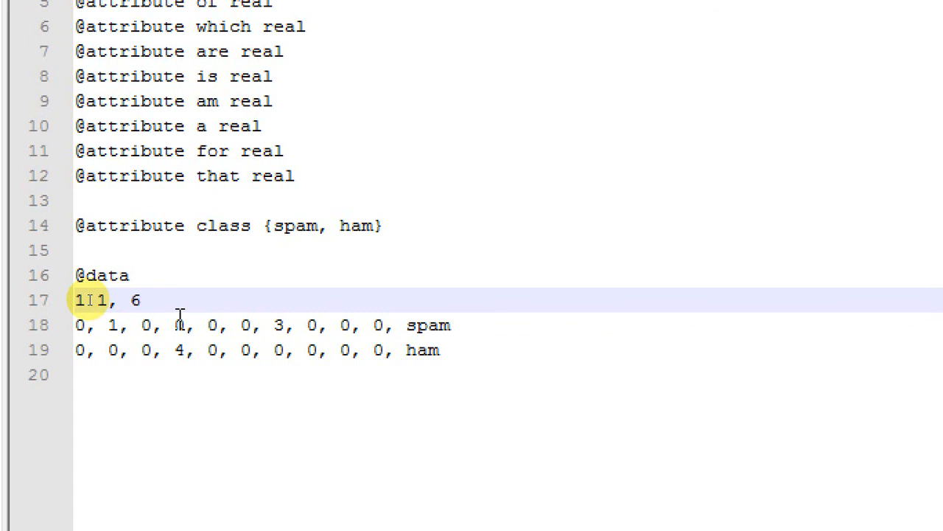
type("3,")
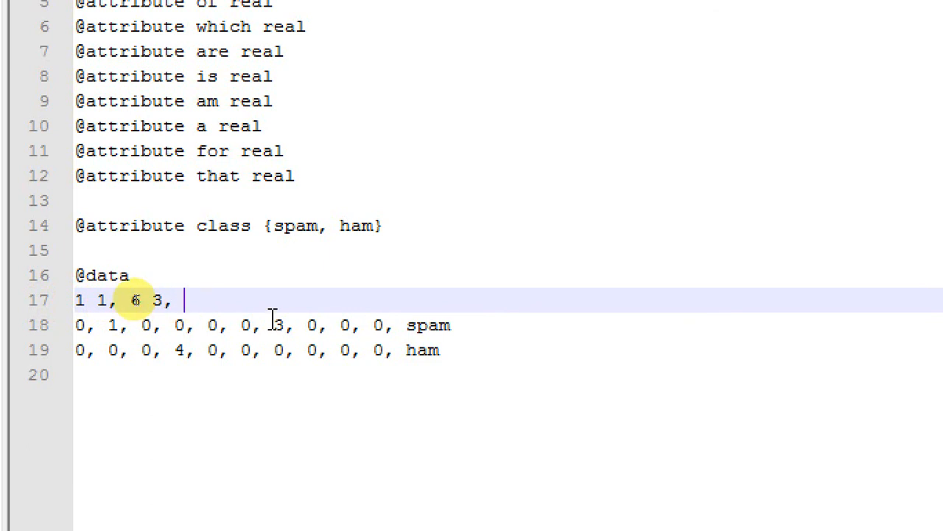
type("10")
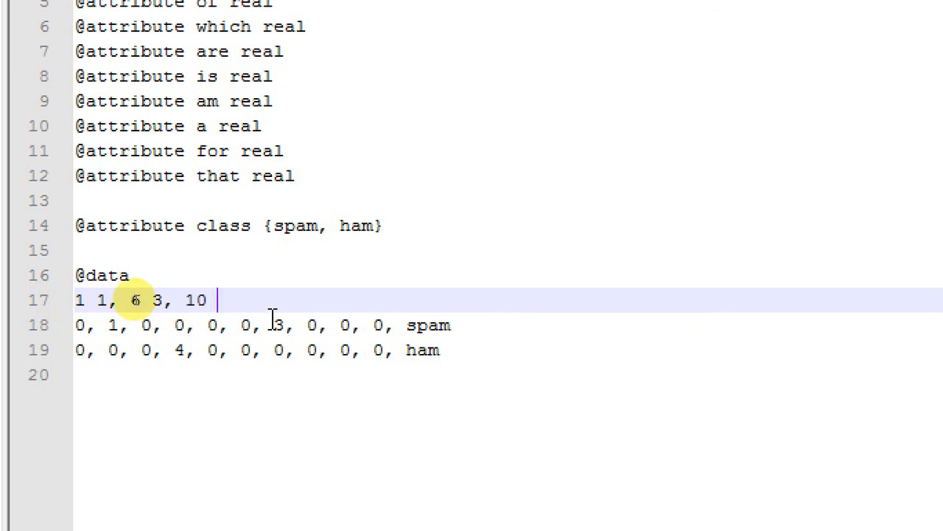
type("spam")
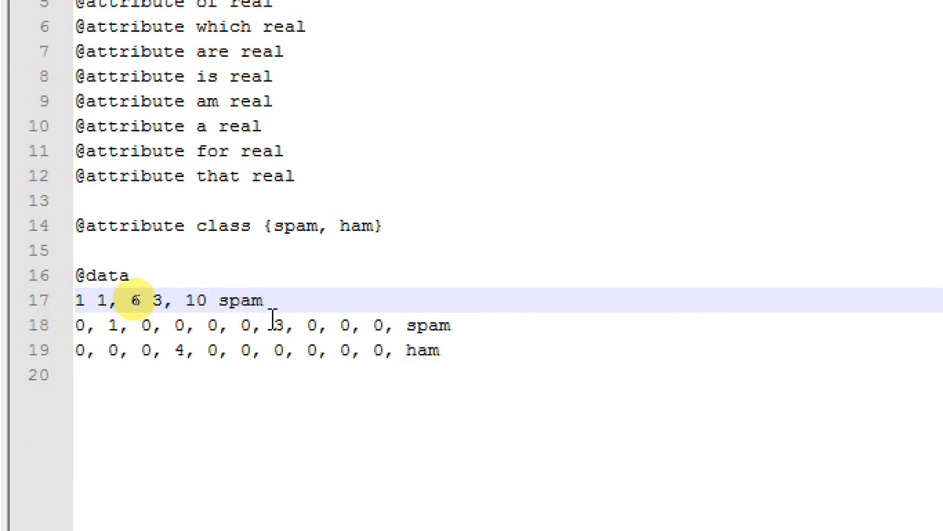
key("Enter")
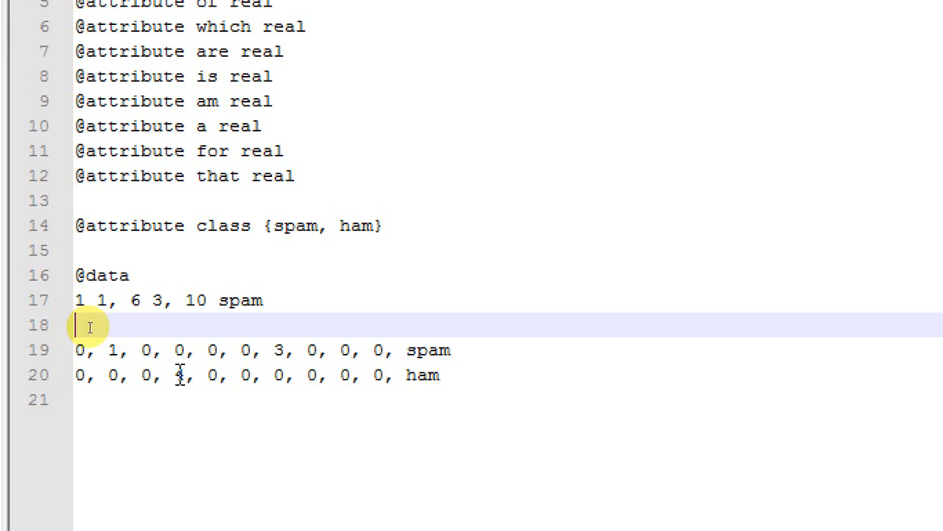
Type the second sparse row '3 4, 10 ham' and remove the old dense rows
type("3")
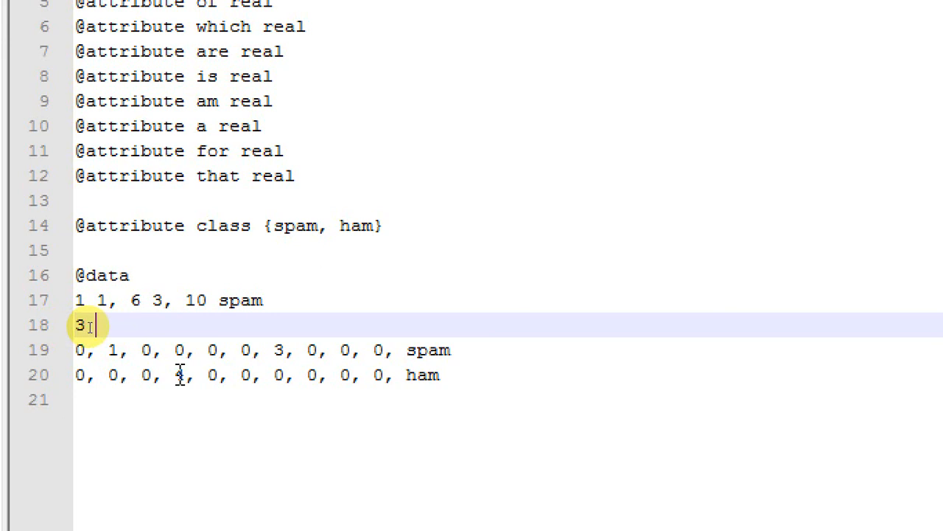
type("4,")
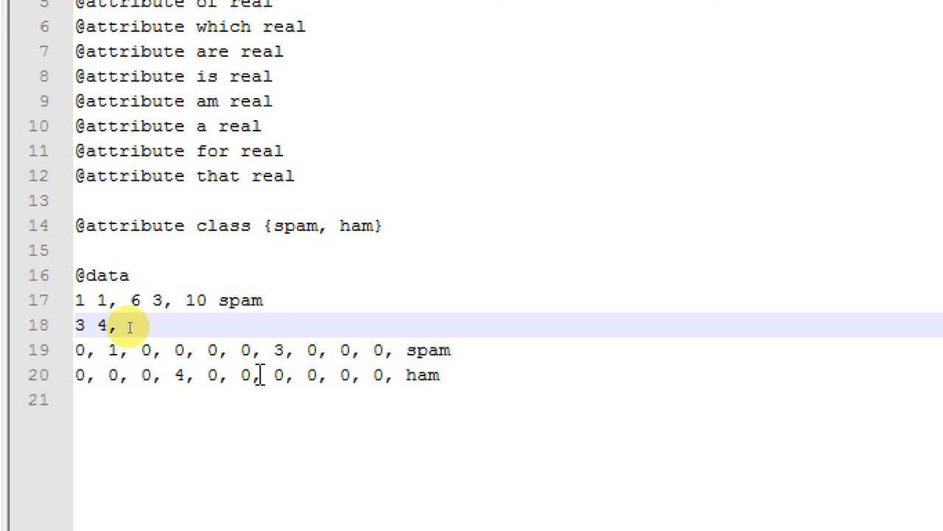
type("10")
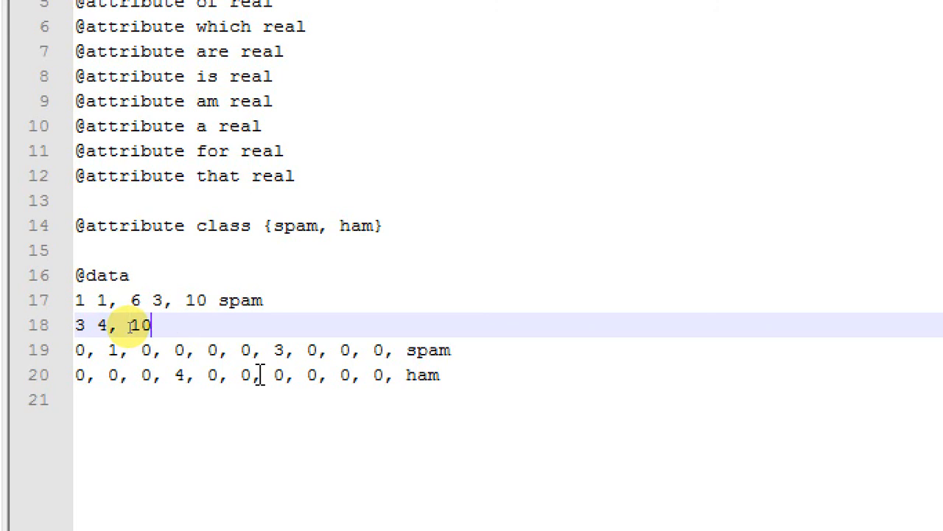
type("ham")
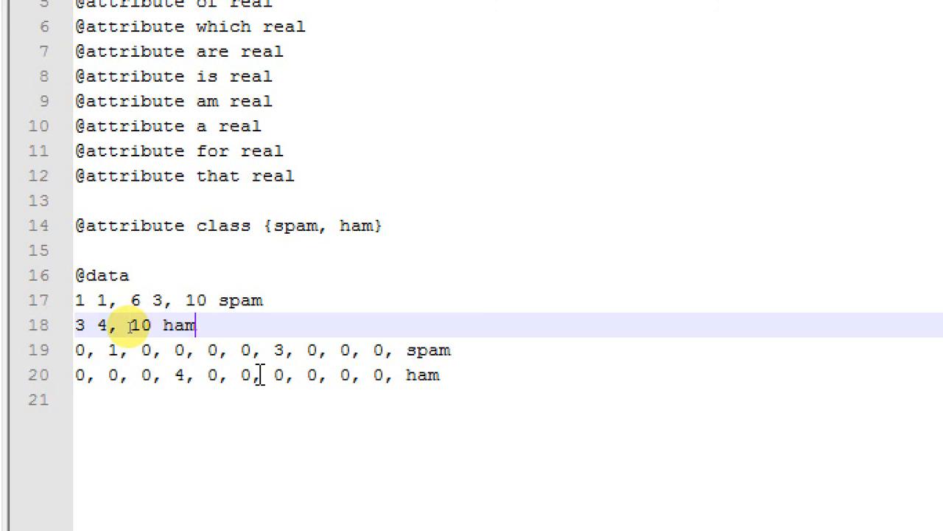
left_click(259, 375)
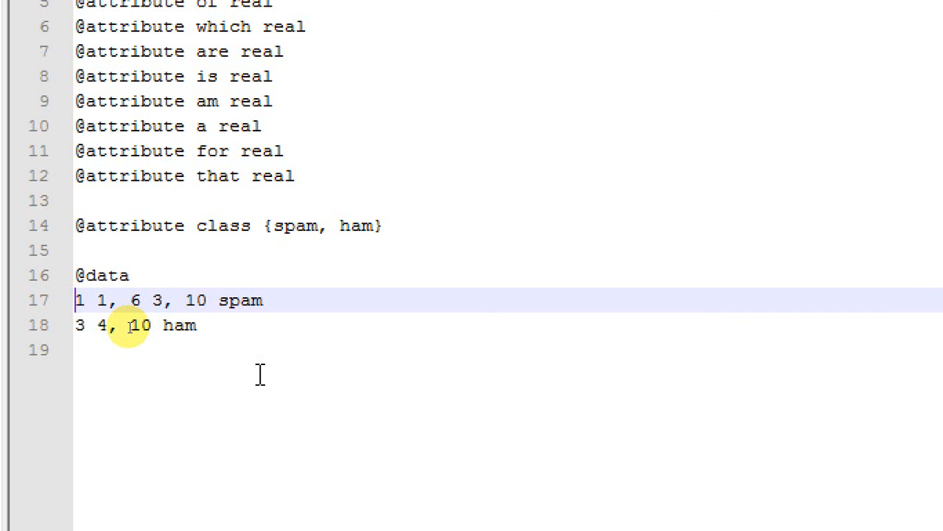
Add curly braces to the rows '1 1, 6 3, 10 spam' and '3 4, 10 ham'
type("{")
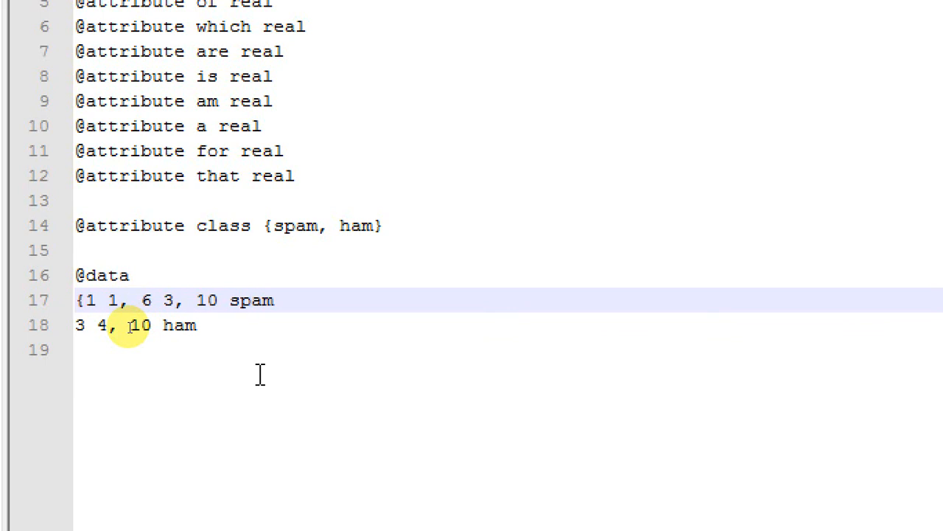
type("}")
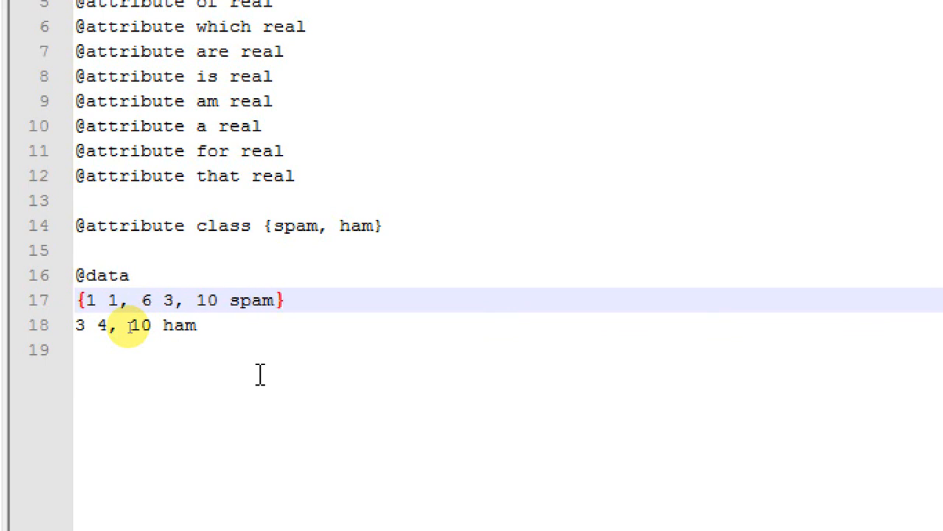
left_click(132, 325)
type("{")
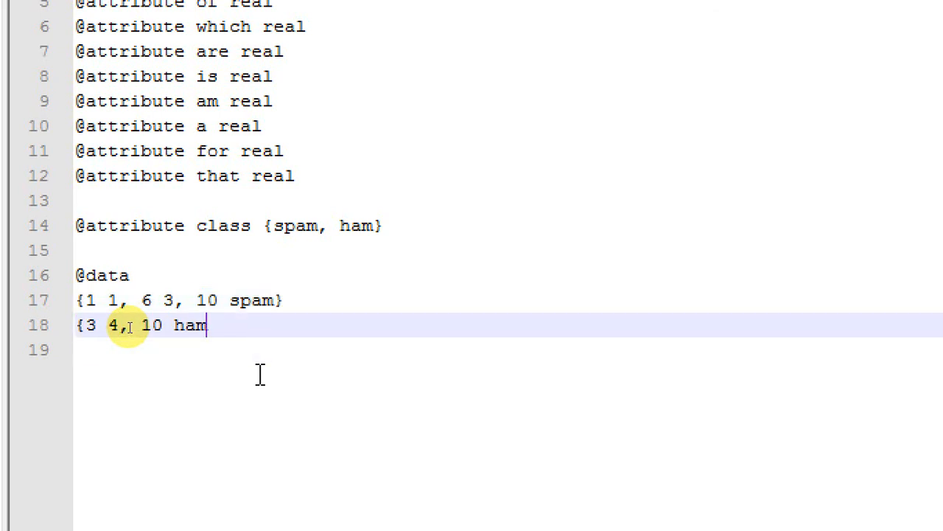
type("}")
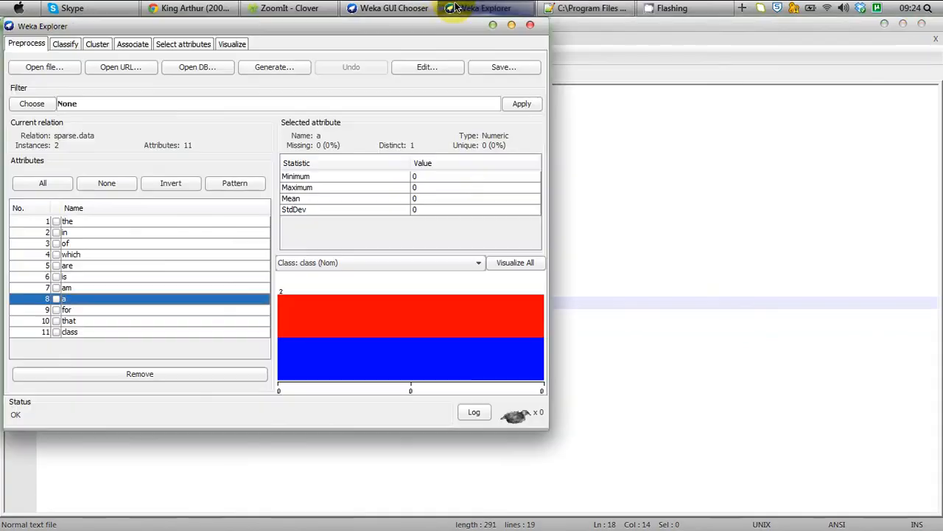
mouse_move(41, 66)
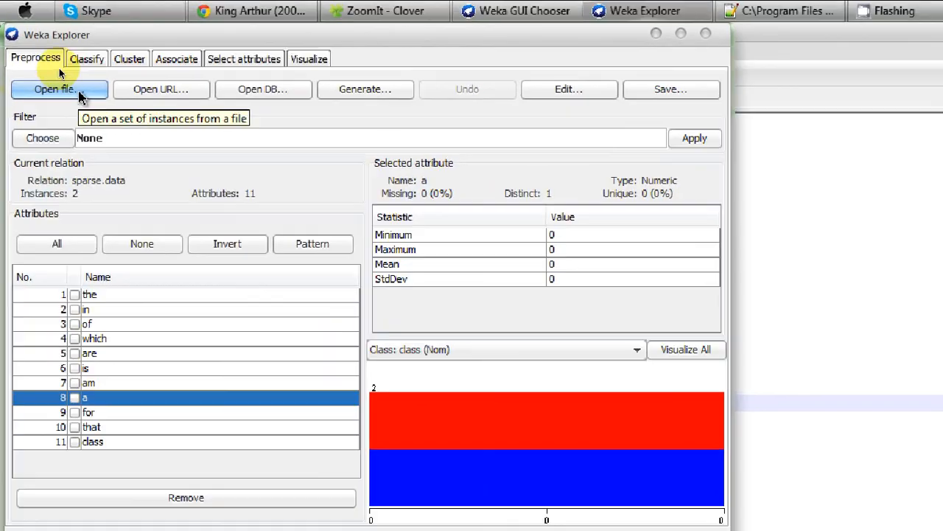
Reopen sparse-example.arff from the Preprocess tab to confirm 2 instances and 11 attributes
left_click(53, 89)
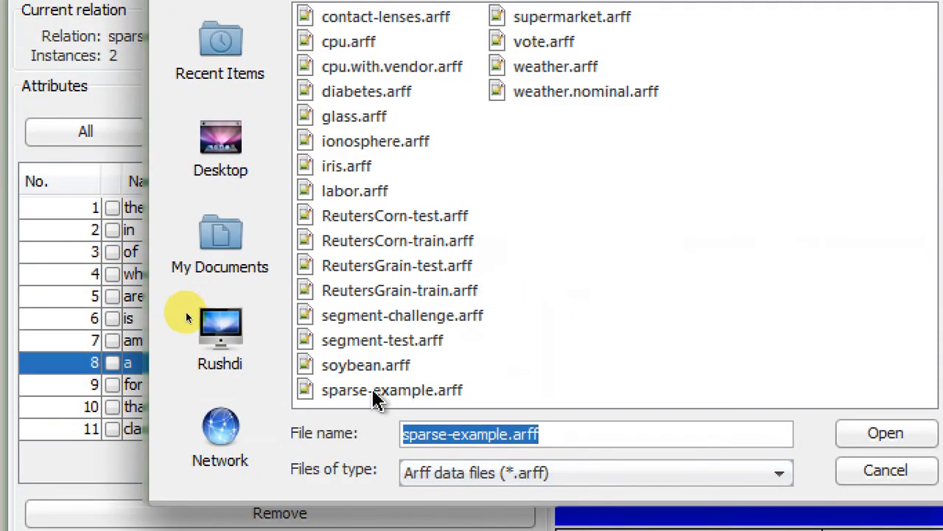
left_click(885, 433)
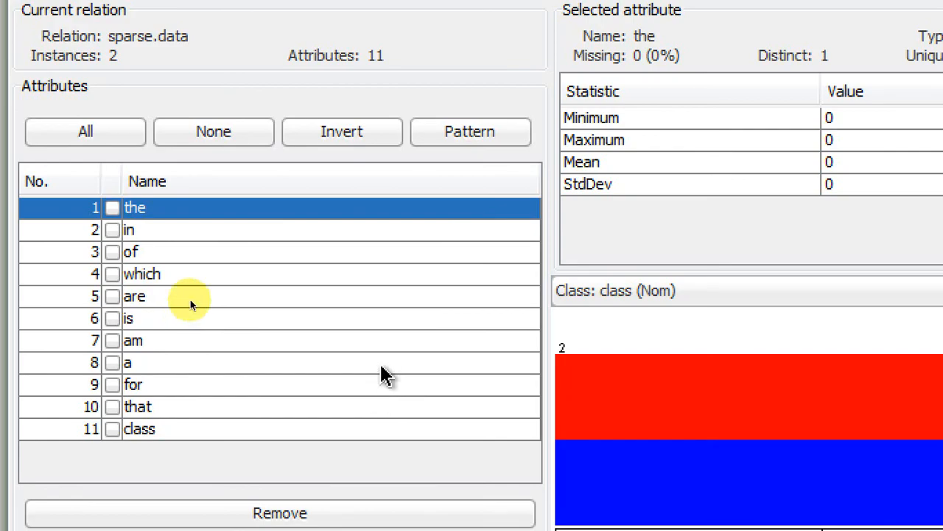